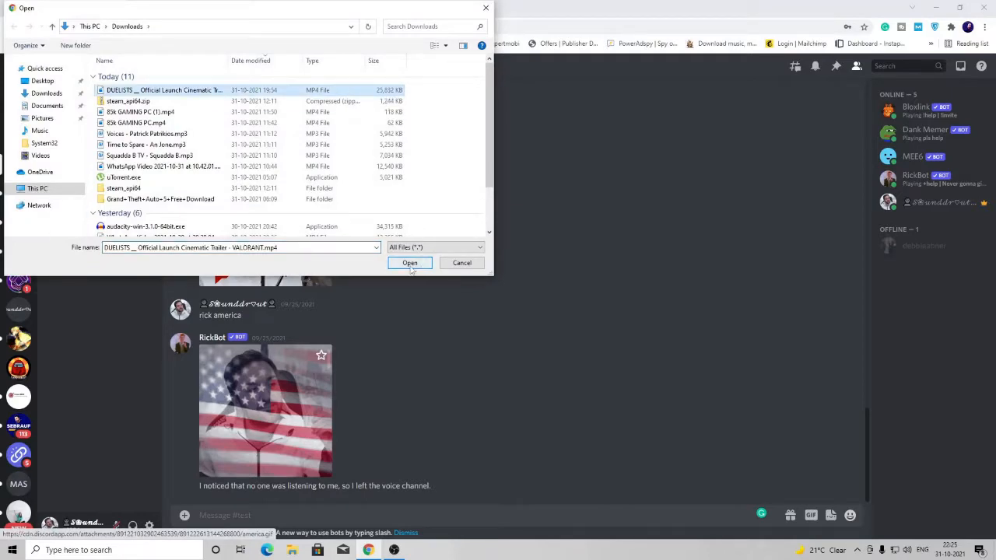
- Try sending the 25 MB DUELISTS trailer and hit Discord's 8 MB file limit
click(409, 262)
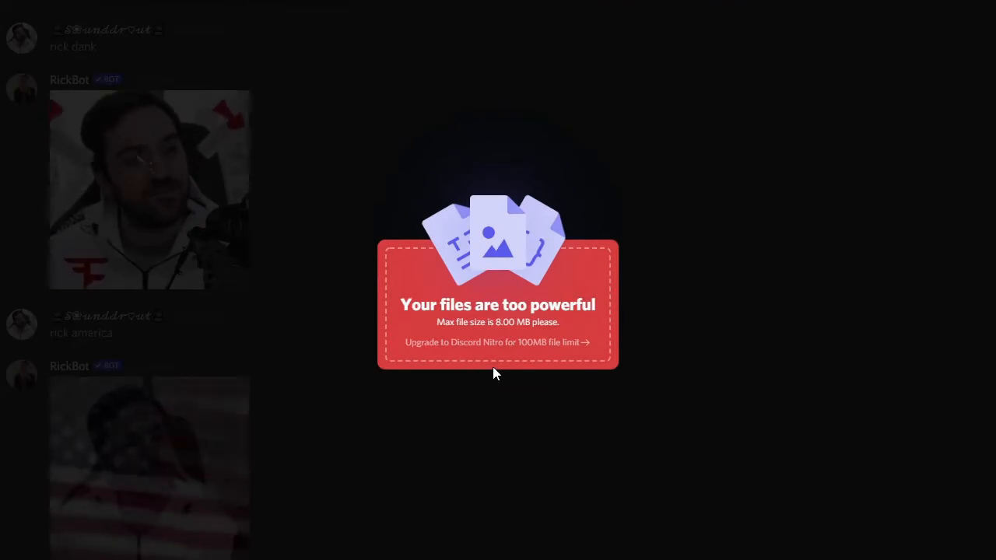
mouse_move(496, 354)
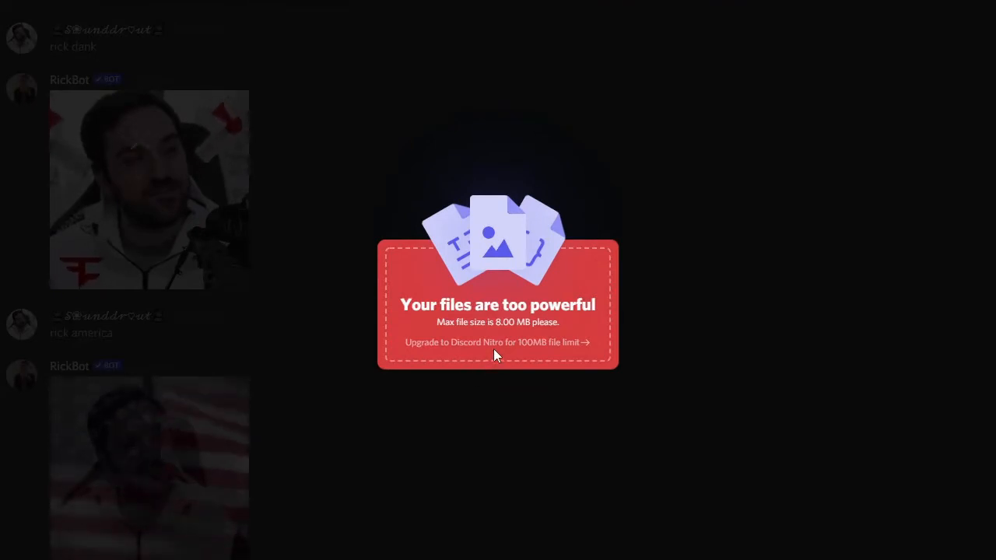
mouse_move(501, 352)
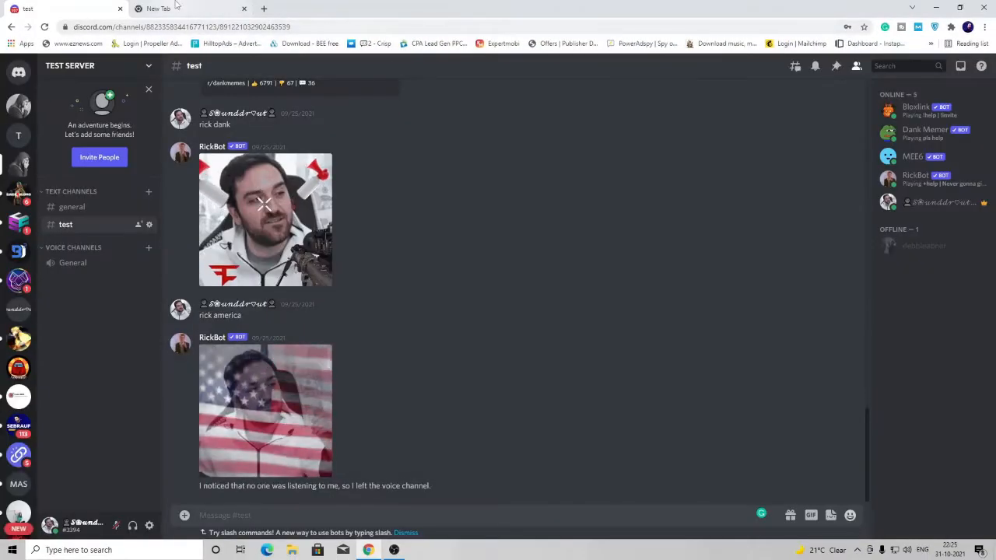
- Open 8mb.video in the new tab and reveal its upload panel with the 8MB target
click(159, 9)
text(8mb.video)
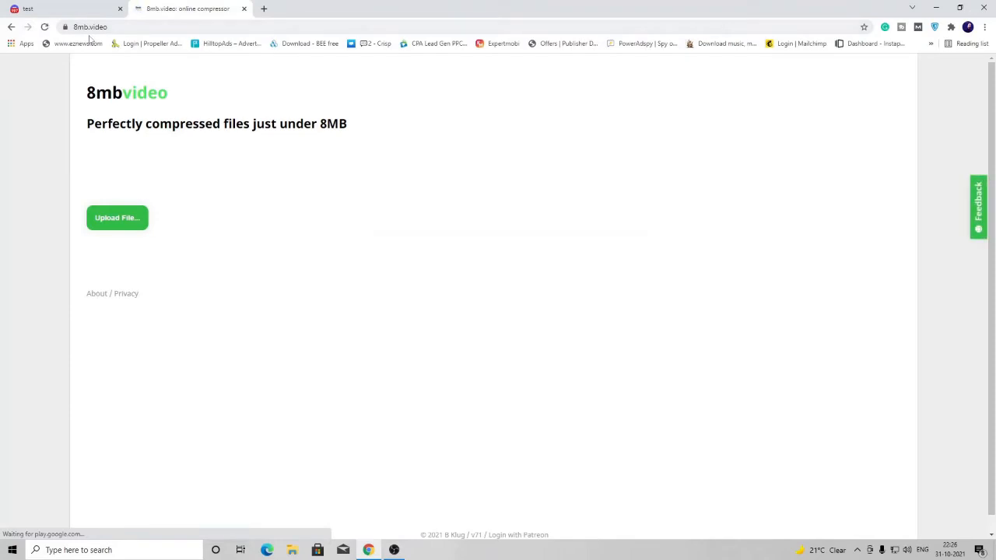
mouse_move(199, 101)
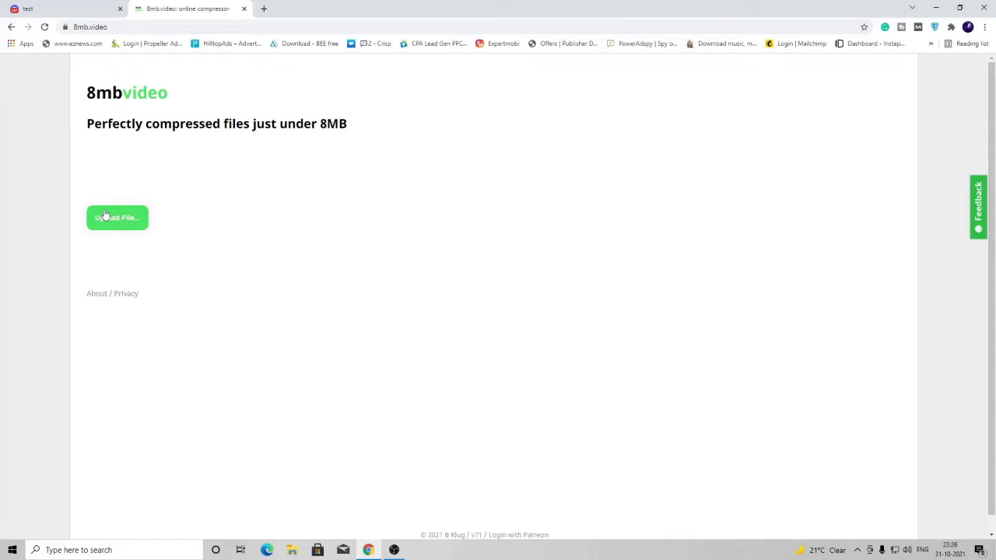
mouse_move(116, 234)
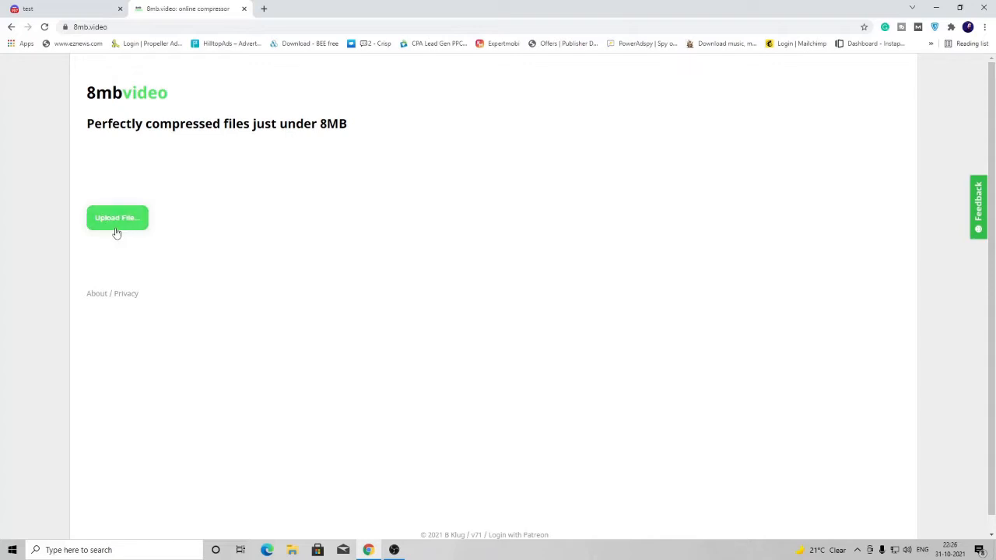
click(116, 218)
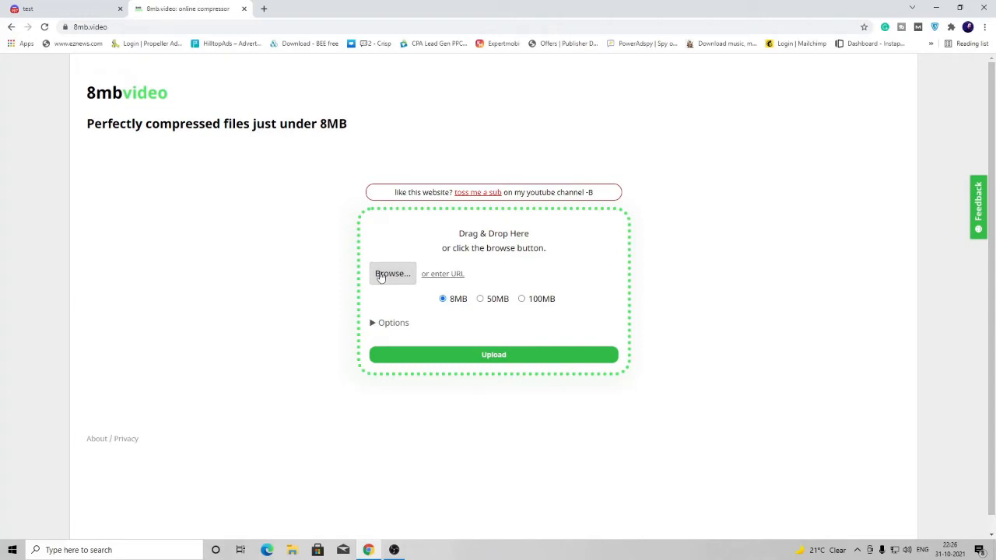
mouse_move(380, 277)
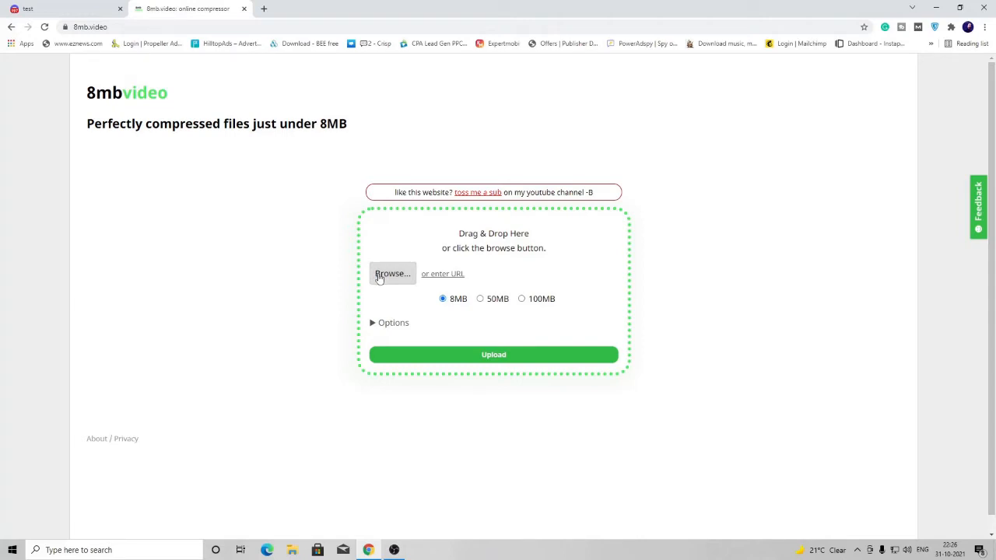
- Load the 25.2 MB DUELISTS trailer from Downloads and start the 8MB transcode
click(392, 273)
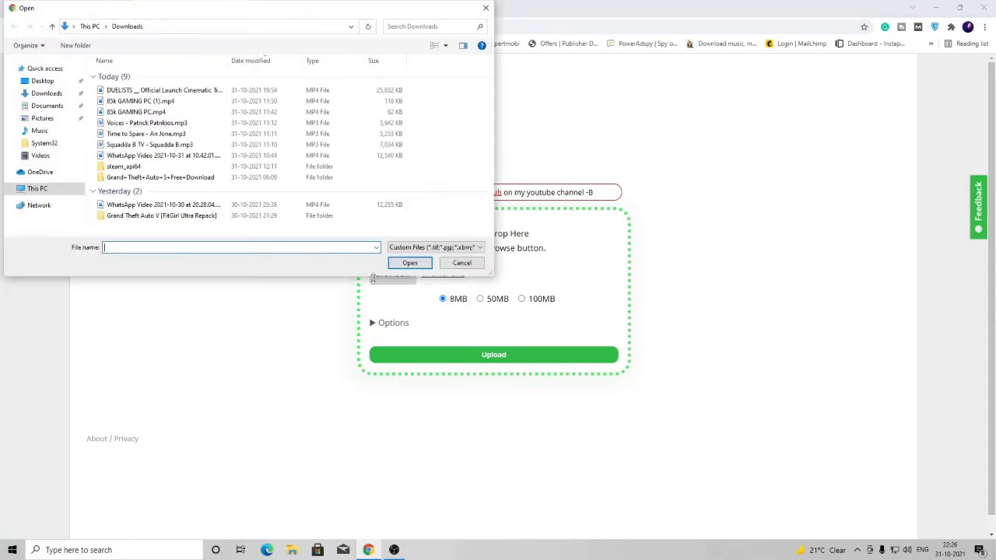
click(161, 90)
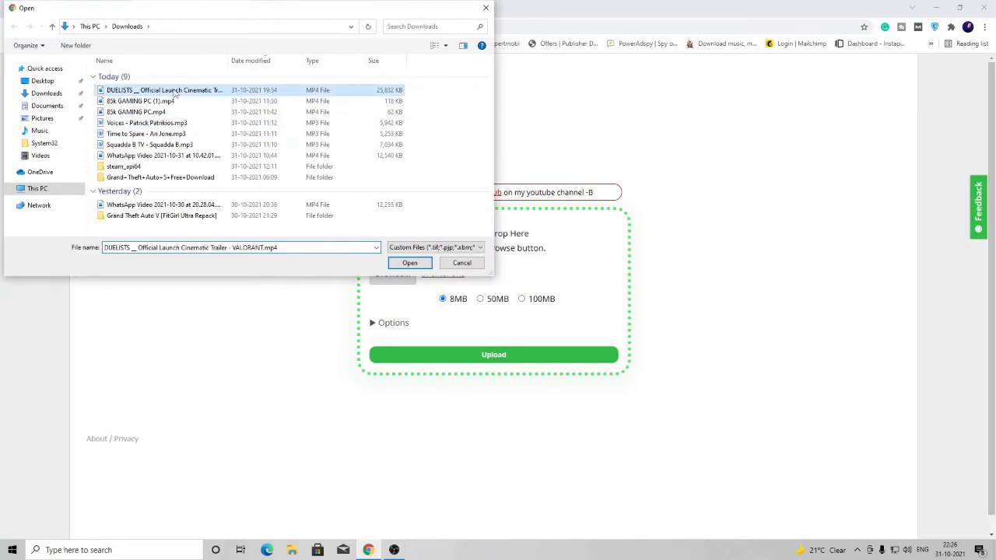
click(409, 262)
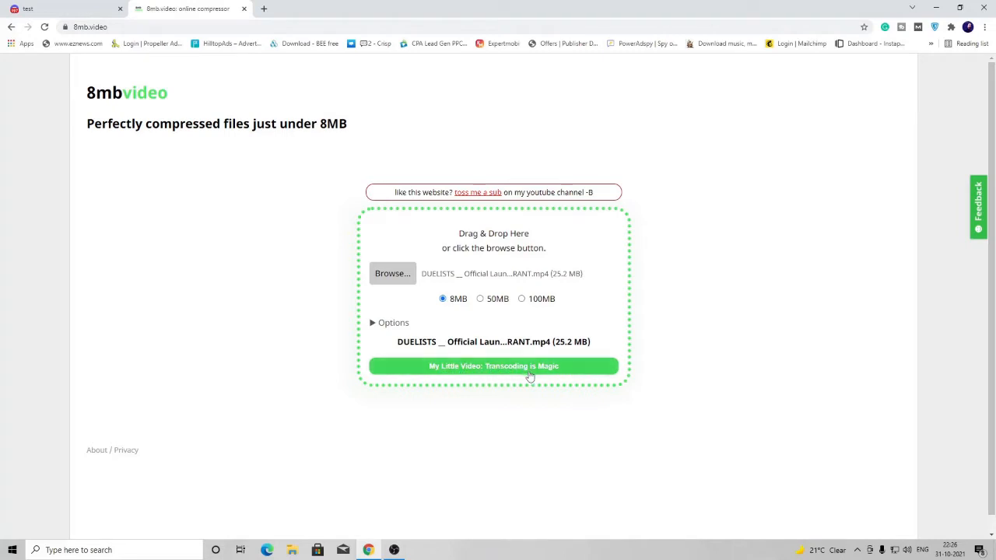
click(493, 366)
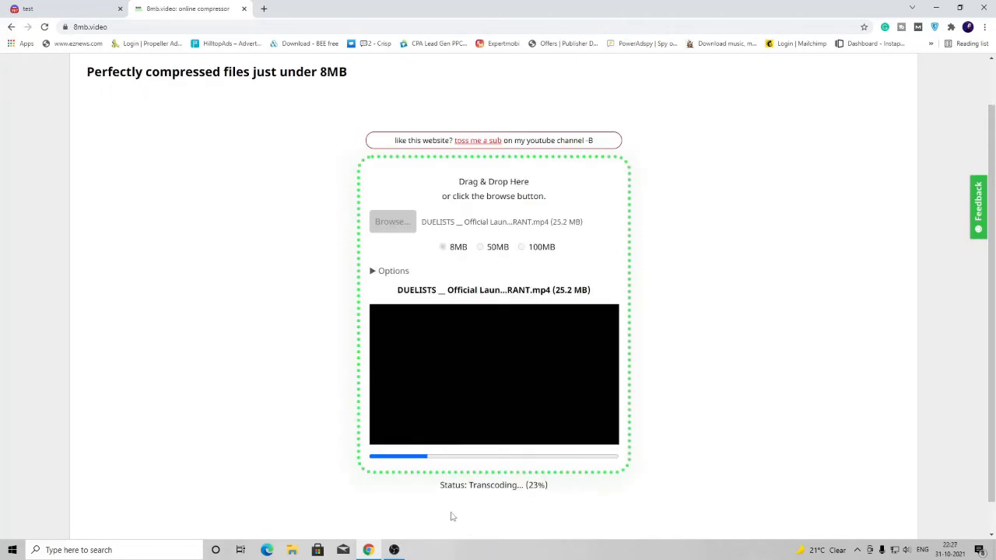
- Once transcoding finishes, download the 6.33 MB 8mb.video mp4
scroll(down, 3)
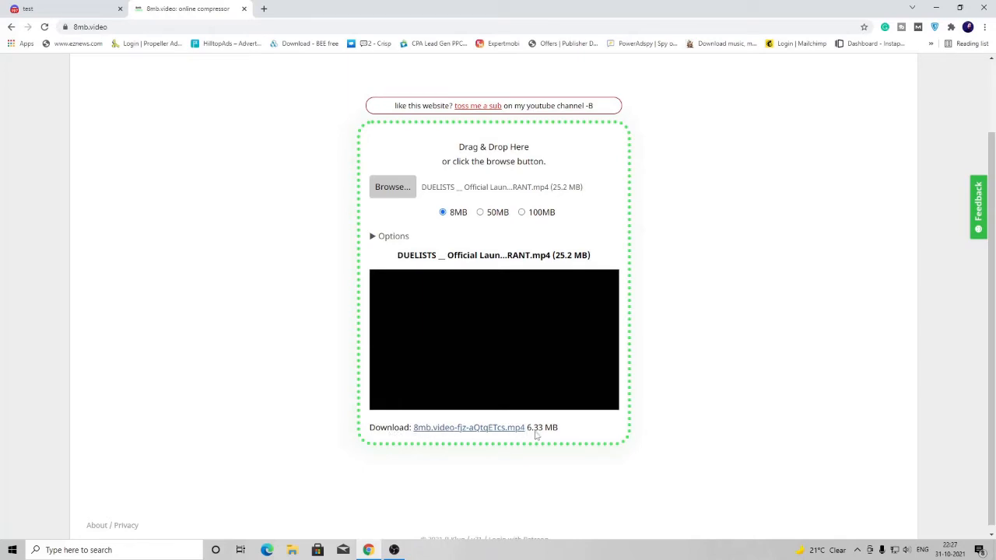
mouse_move(535, 437)
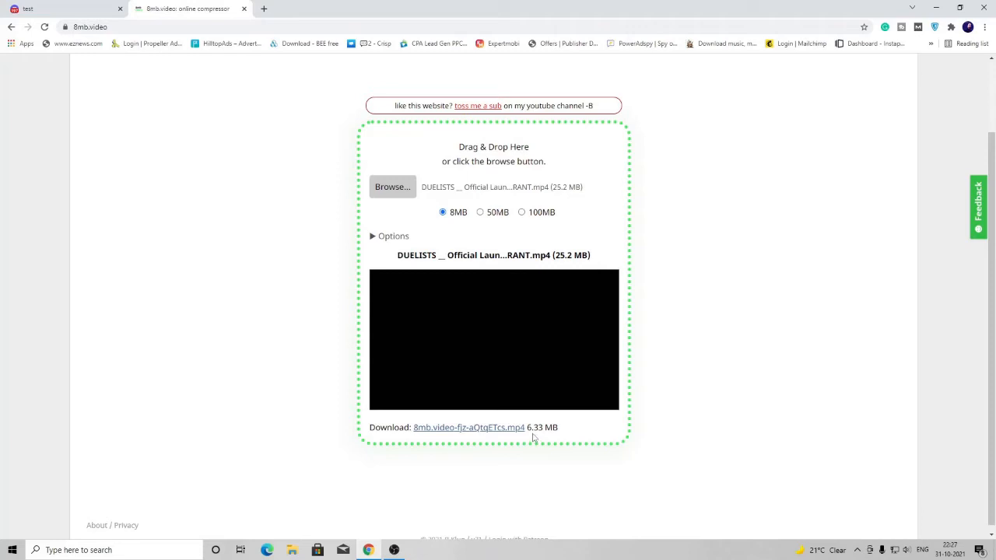
mouse_move(574, 259)
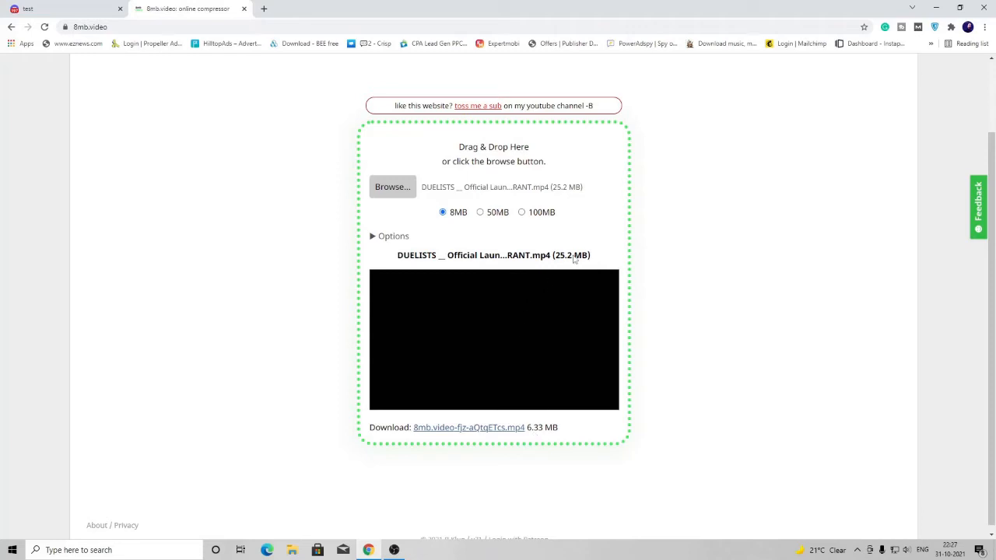
mouse_move(527, 438)
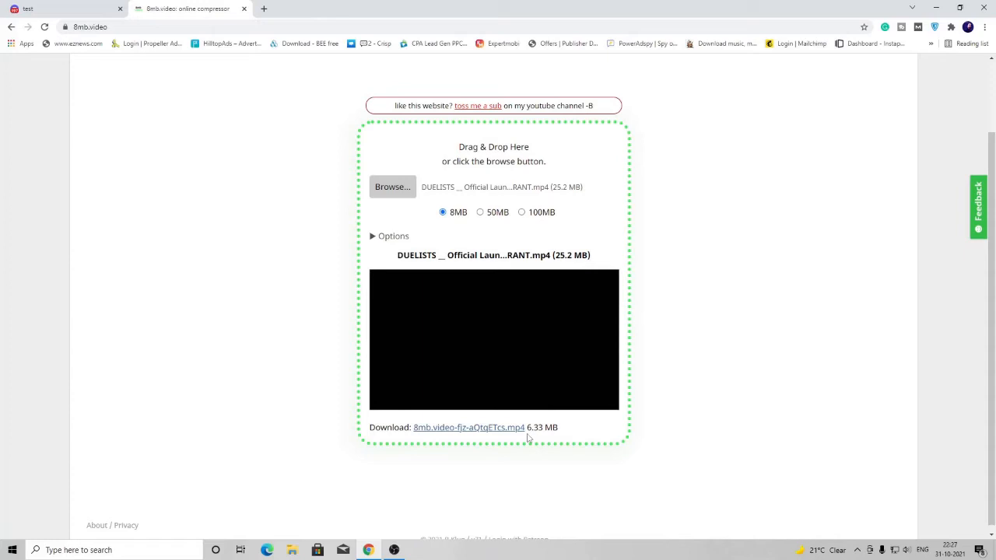
click(468, 427)
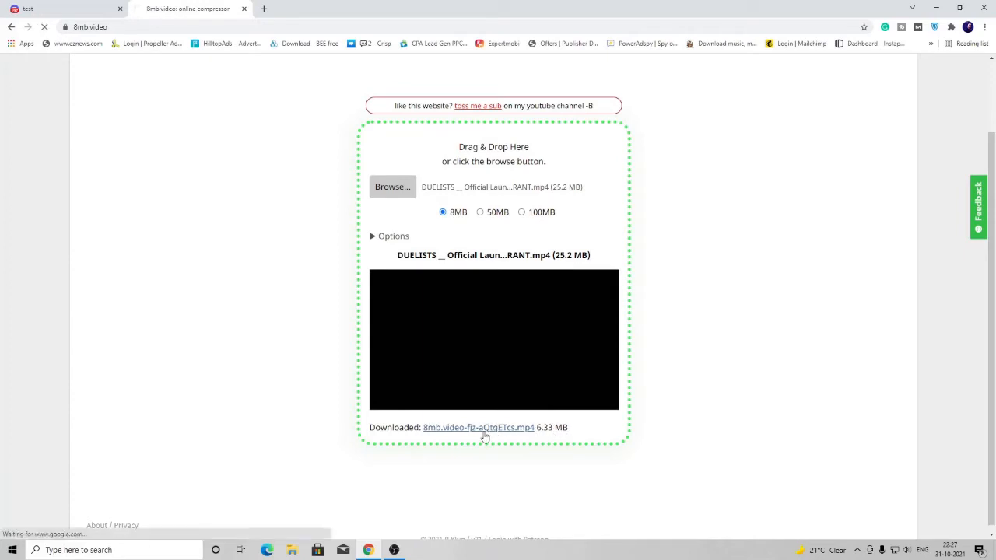
- Upload the compressed 8mb.video mp4 from Downloads to Discord's test channel
click(478, 427)
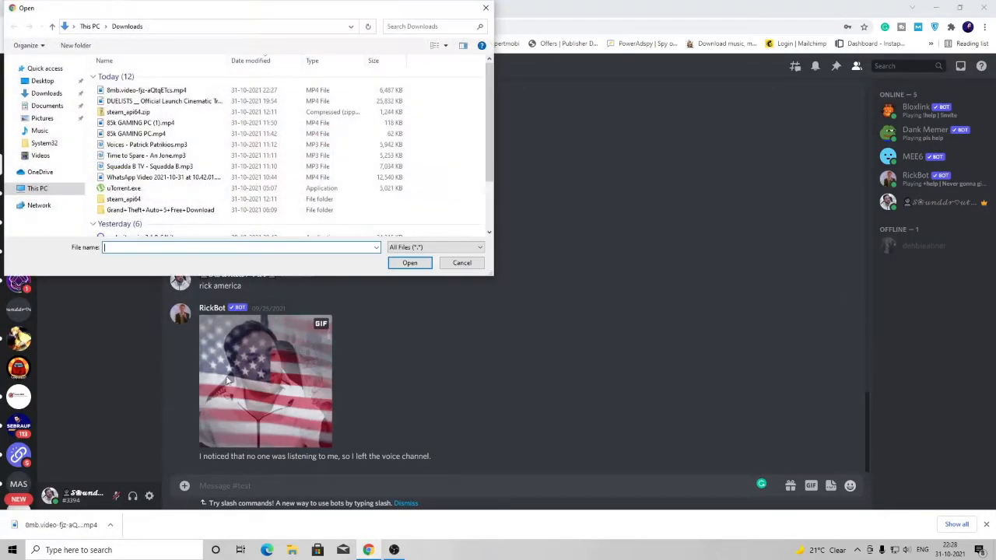
click(146, 89)
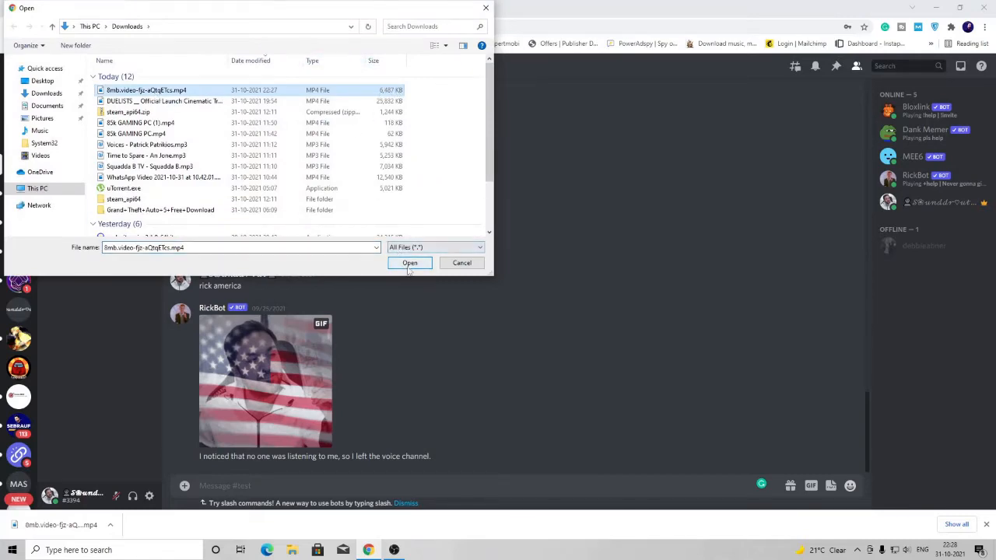
click(410, 262)
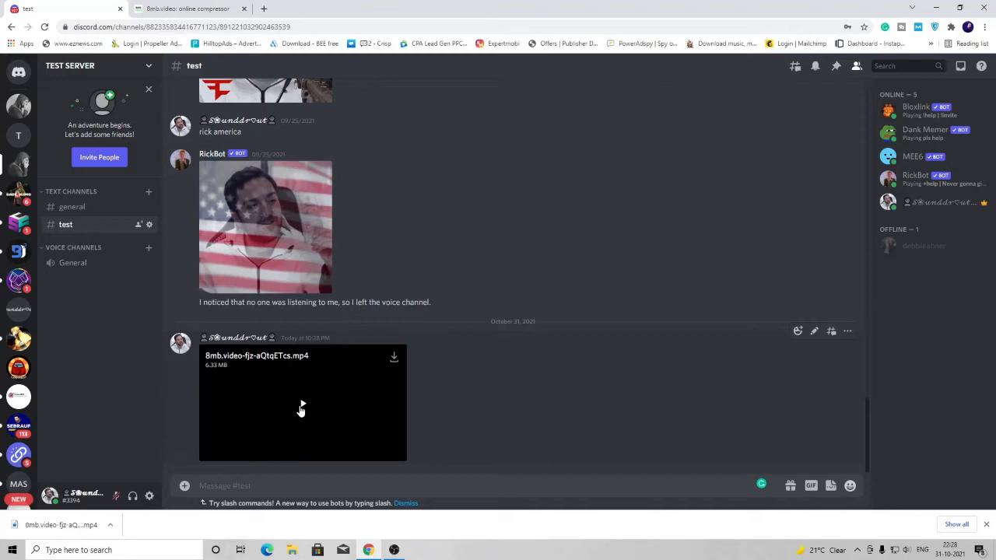
- Play the posted compressed trailer attachment inline
click(302, 402)
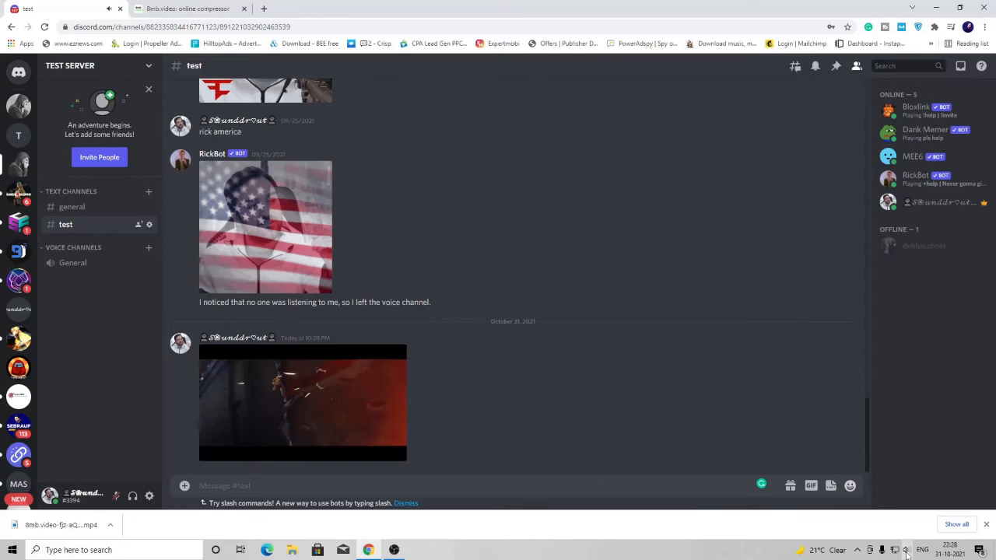
- Move the speaker volume to 10, 25, then zero, and check playback reaches 0:40 of 2:12
click(907, 550)
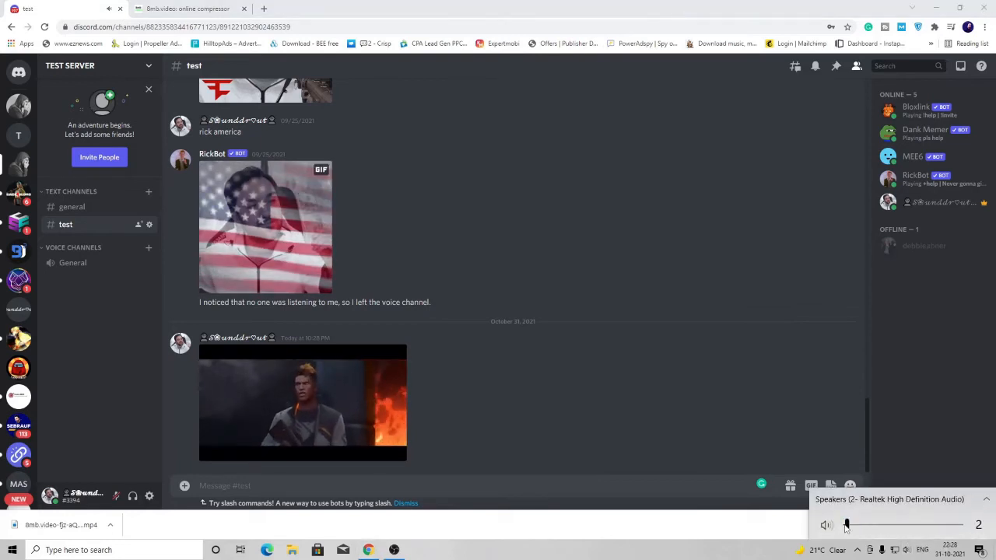
drag(846, 525, 860, 525)
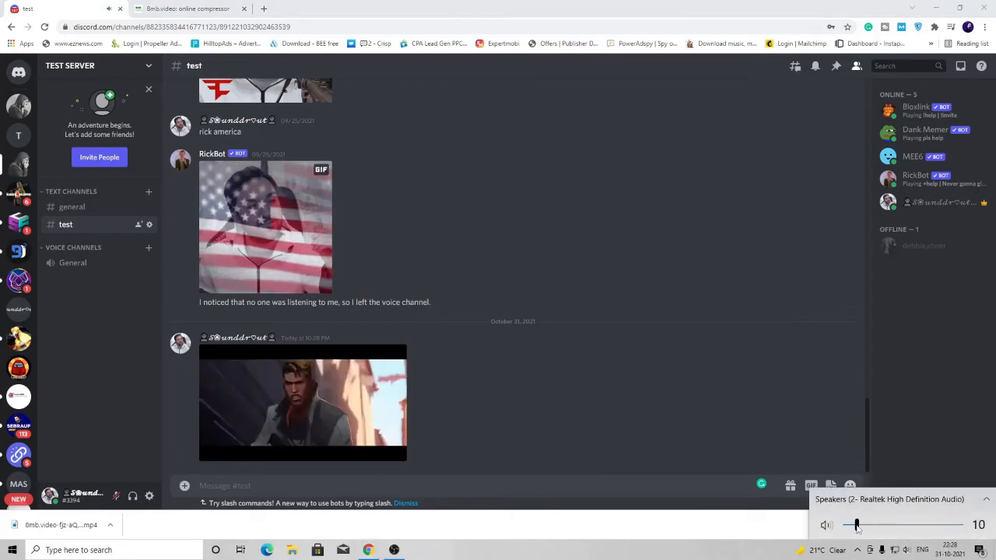
drag(856, 524, 874, 524)
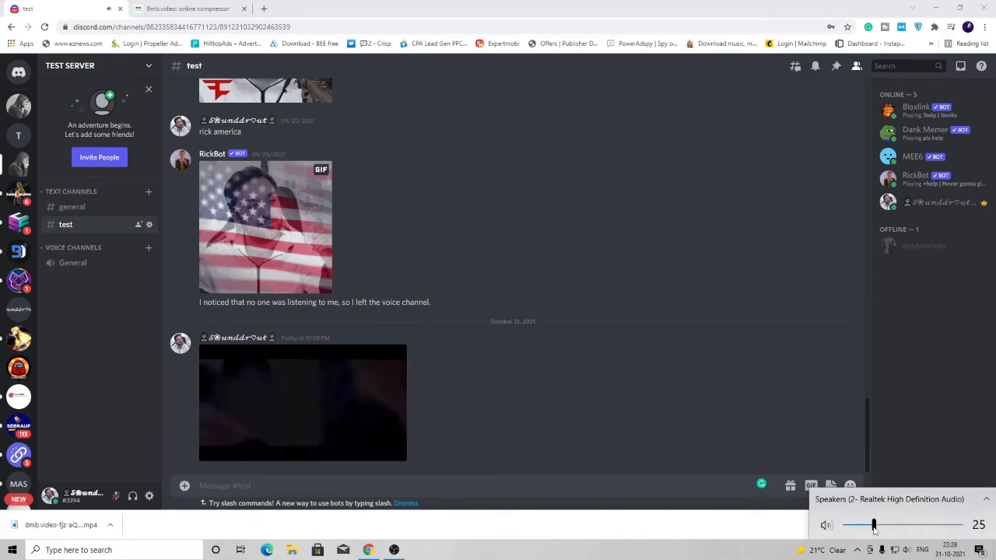
drag(873, 524, 846, 524)
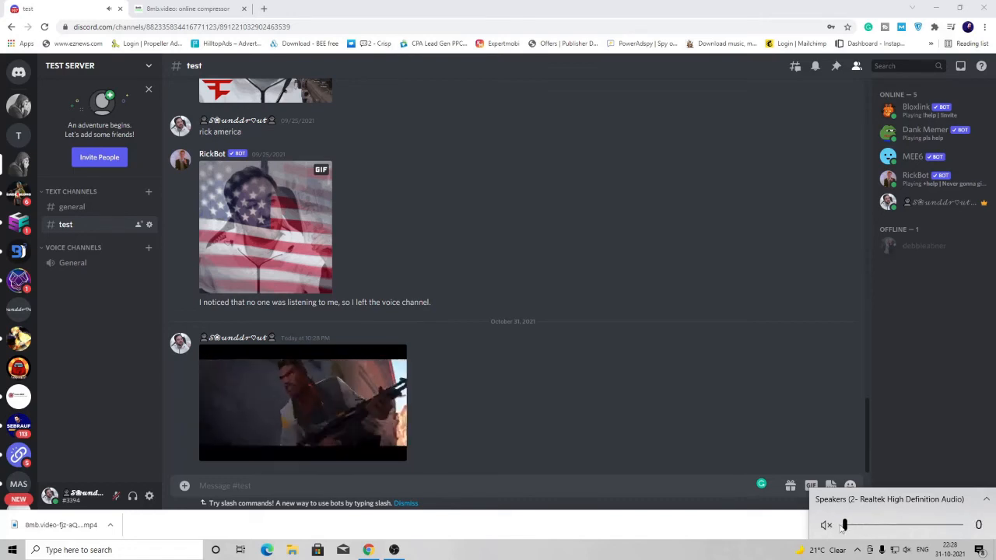
click(302, 403)
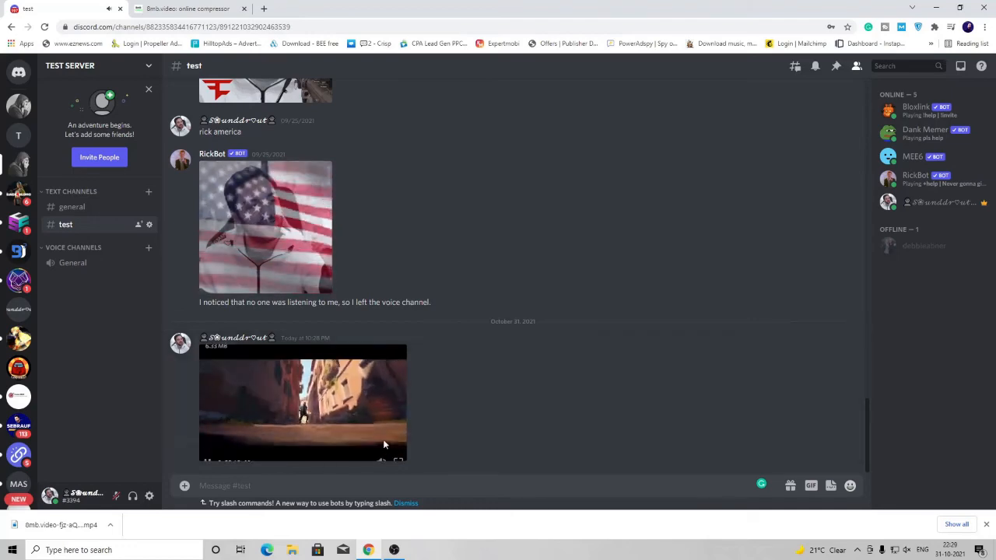
click(303, 403)
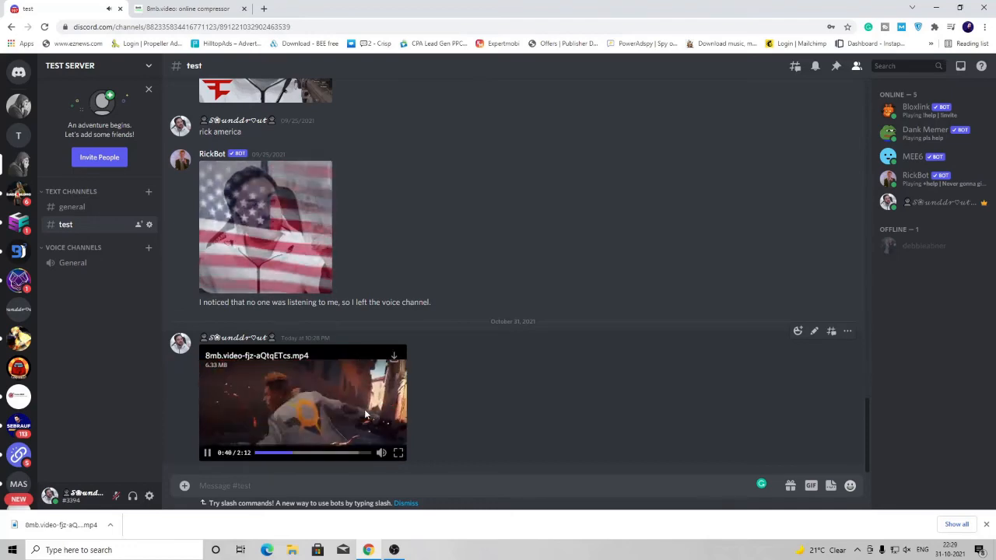